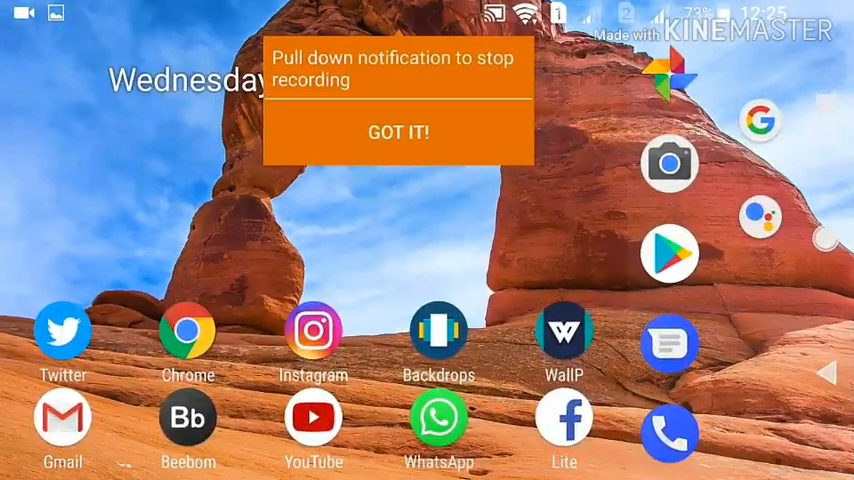
Dismiss the 'Pull down notification to stop recording' popup with GOT IT.
{"action": "left_click", "coordinate": [399, 131]}
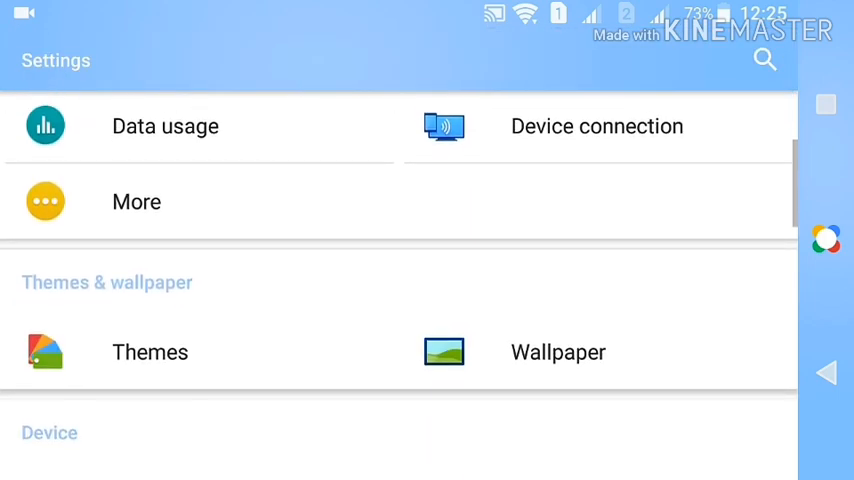
Scroll Settings down to the Device section with Sound & notification, Storage and Apps.
{"action": "scroll", "scroll_direction": "down", "scroll_amount": 3}
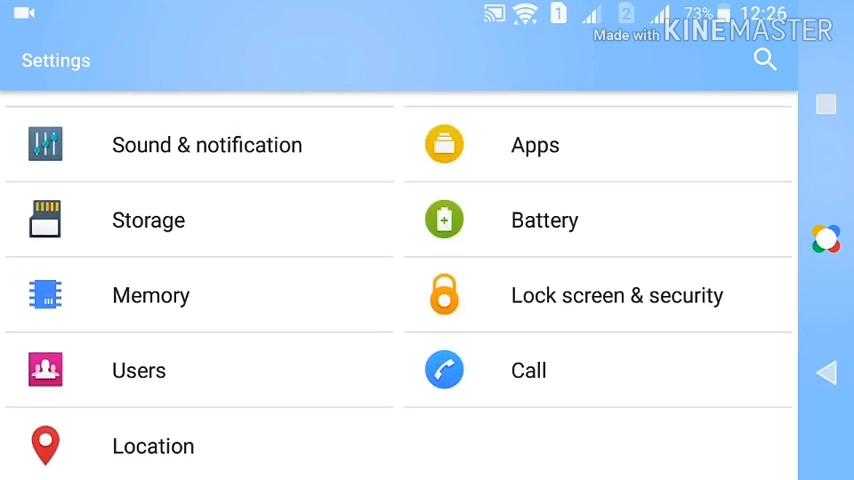
Select Digital clock under Lock screen & security's Clock setting.
{"action": "left_click", "coordinate": [617, 295]}
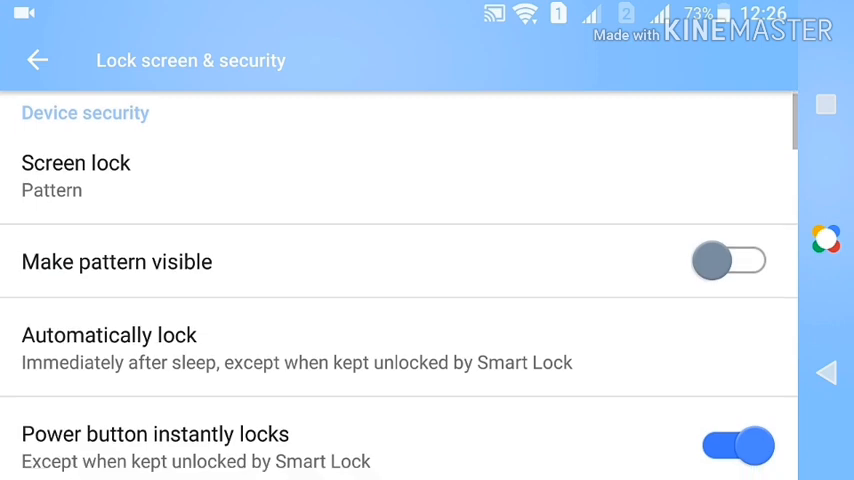
{"action": "scroll", "scroll_direction": "down", "scroll_amount": 3}
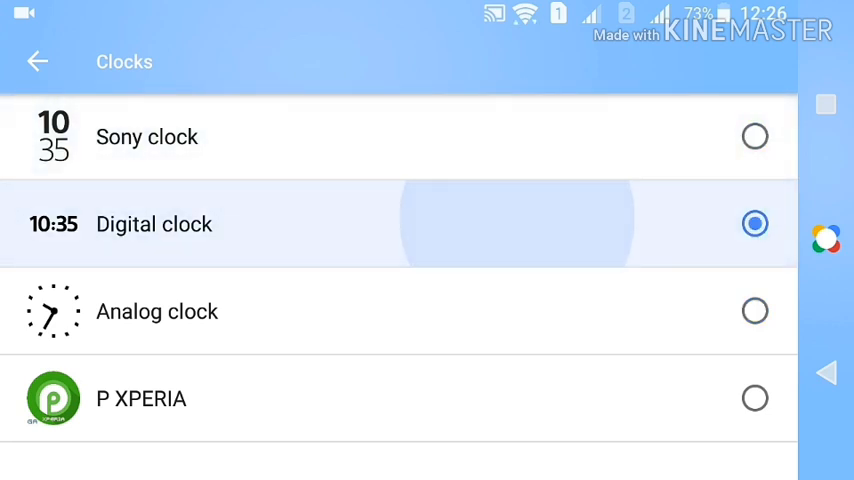
{"action": "left_click", "coordinate": [754, 311]}
{"action": "type", "text": "loc"}
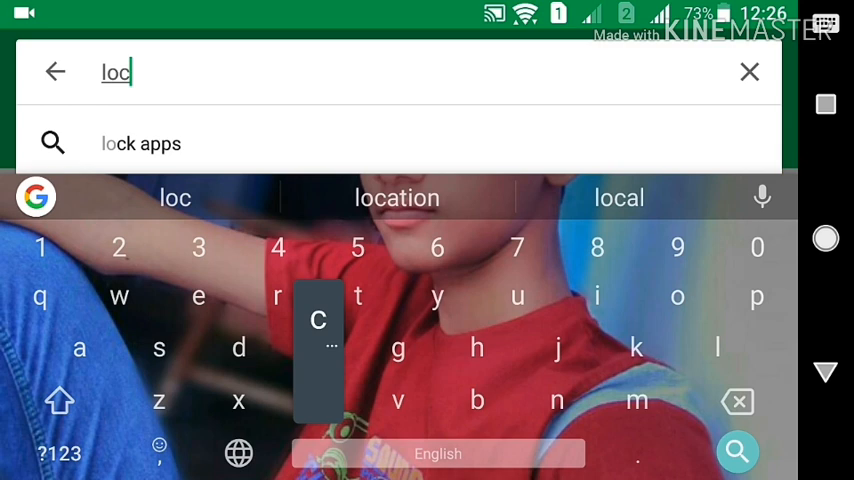
Search Play Store for 'lockscreen' and open Microsoft's Next Lock Screen app page.
{"action": "type", "text": "k"}
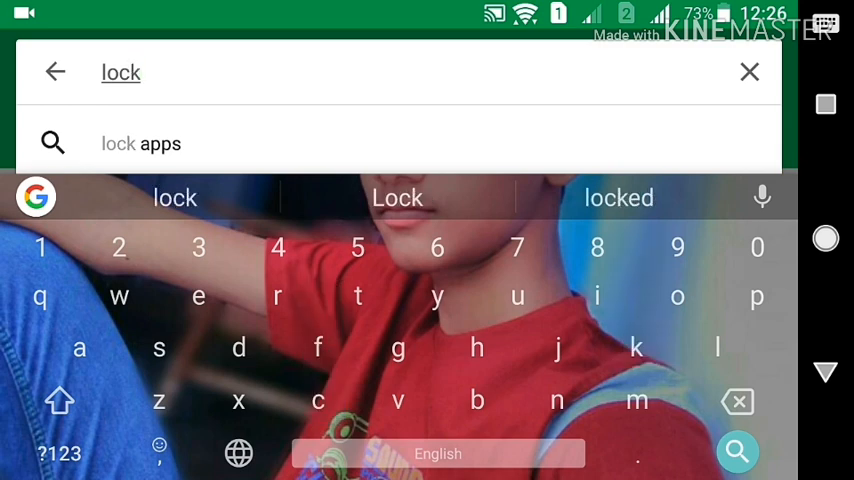
{"action": "type", "text": "scree"}
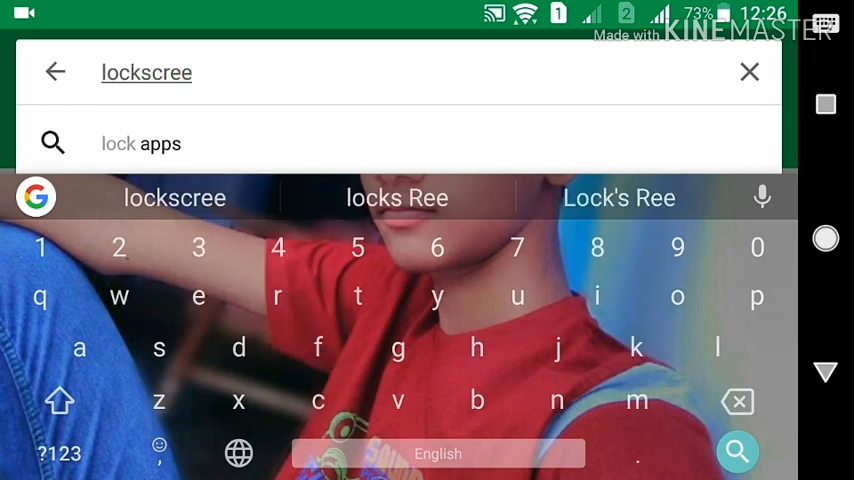
{"action": "type", "text": "n"}
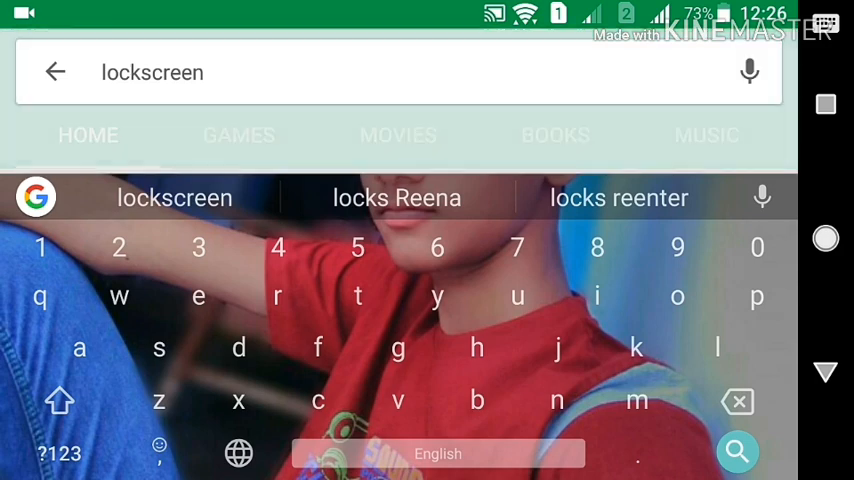
{"action": "left_click", "coordinate": [737, 452]}
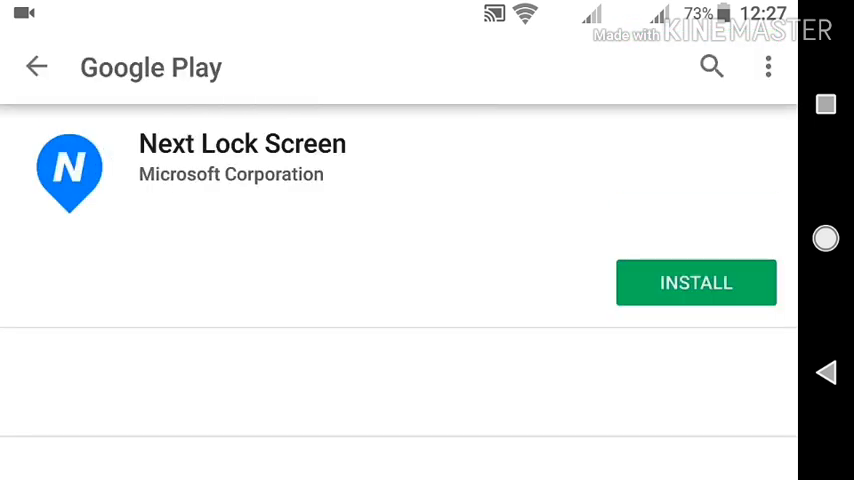
Browse Next Lock Screen ratings and screenshots, then return to 'lockscreen' results.
{"action": "scroll", "scroll_direction": "down", "scroll_amount": 3}
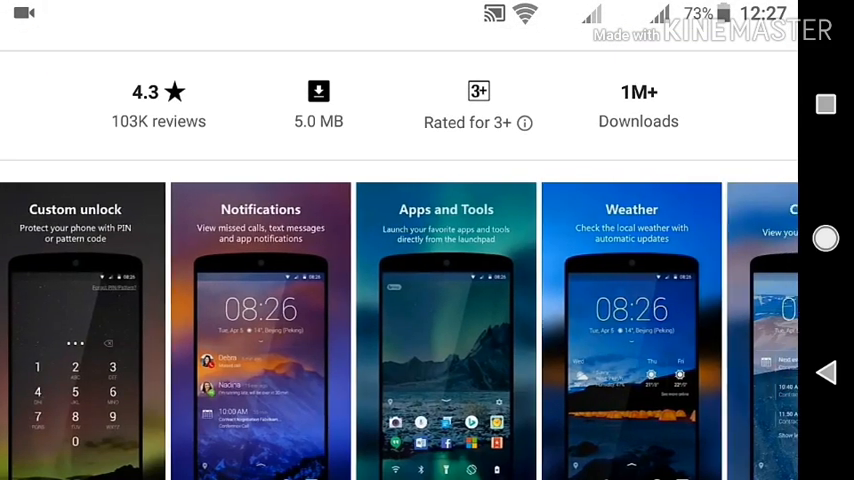
{"action": "scroll", "scroll_direction": "left", "scroll_amount": 3}
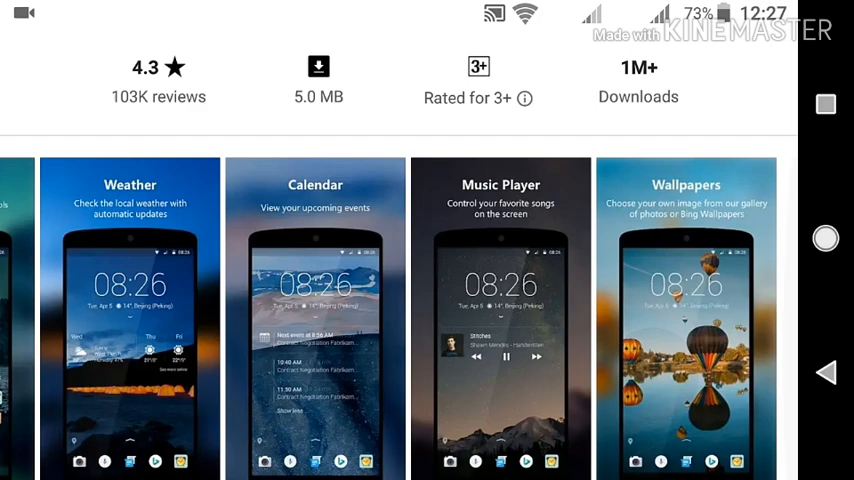
{"action": "scroll", "scroll_direction": "up", "scroll_amount": 3}
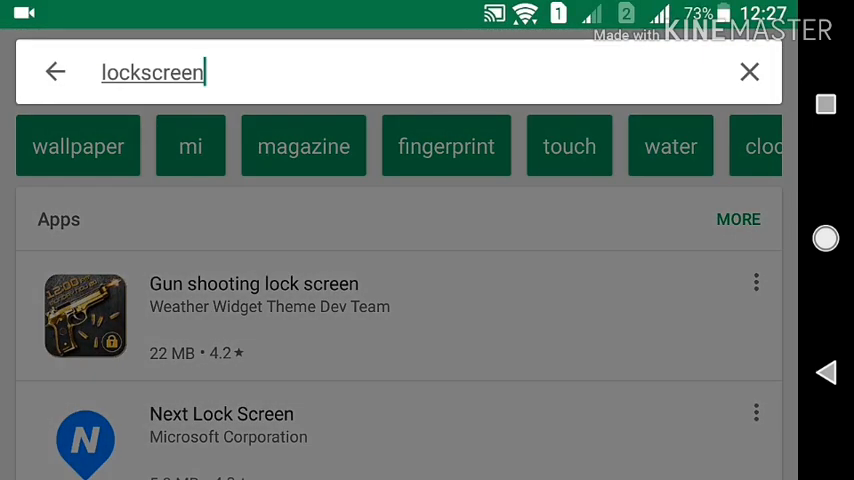
Search for 'lockscreen clocks' and retry after the server error.
{"action": "type", "text": "clocks"}
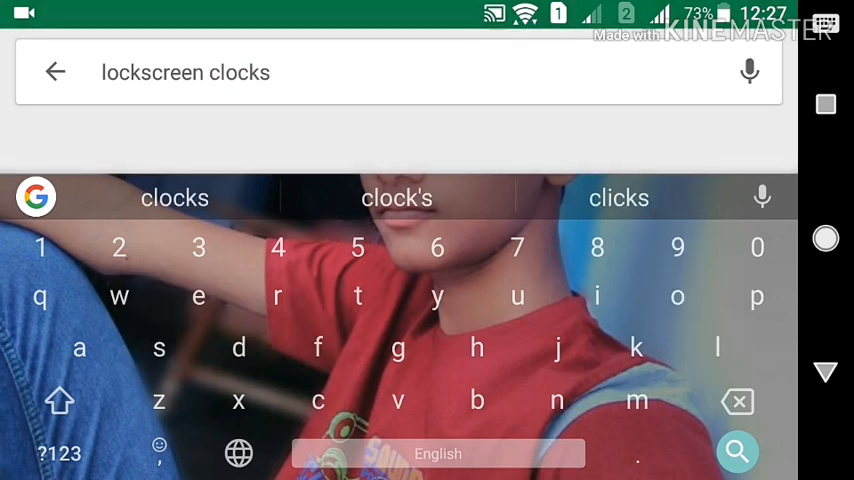
{"action": "left_click", "coordinate": [737, 452]}
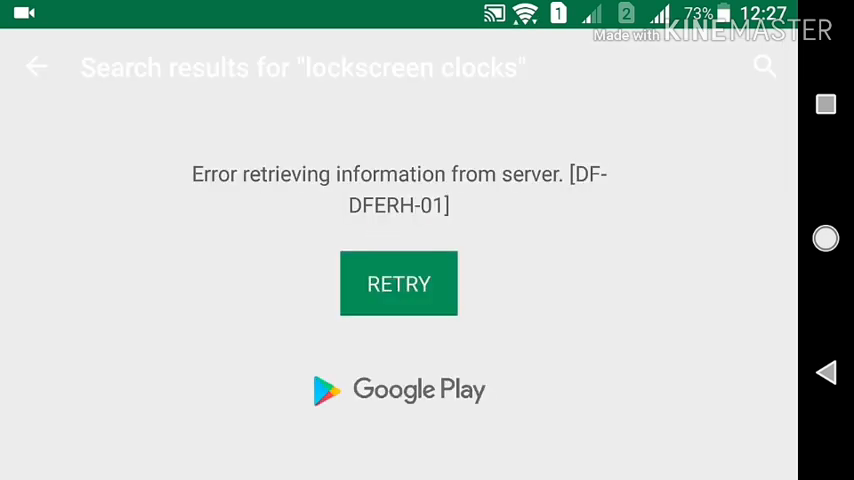
{"action": "left_click", "coordinate": [398, 284]}
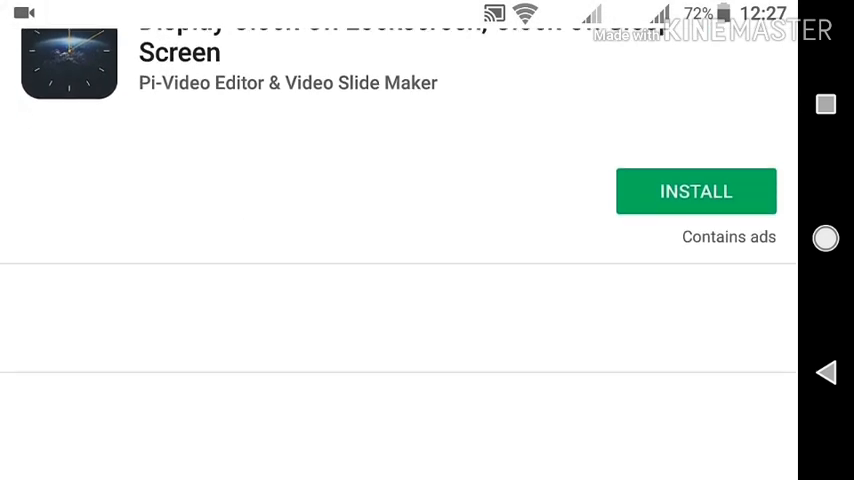
Scroll the Display Clock On Lockscreen page and go back to the clock results.
{"action": "scroll", "scroll_direction": "down", "scroll_amount": 3}
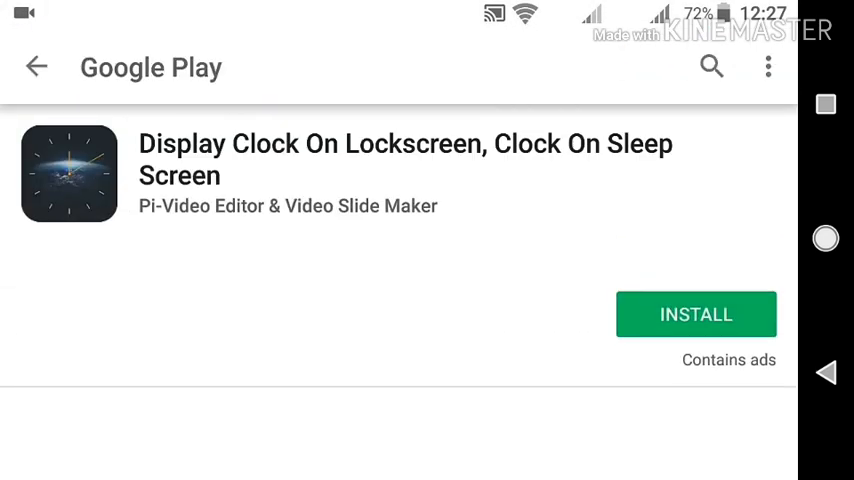
{"action": "left_click", "coordinate": [37, 67]}
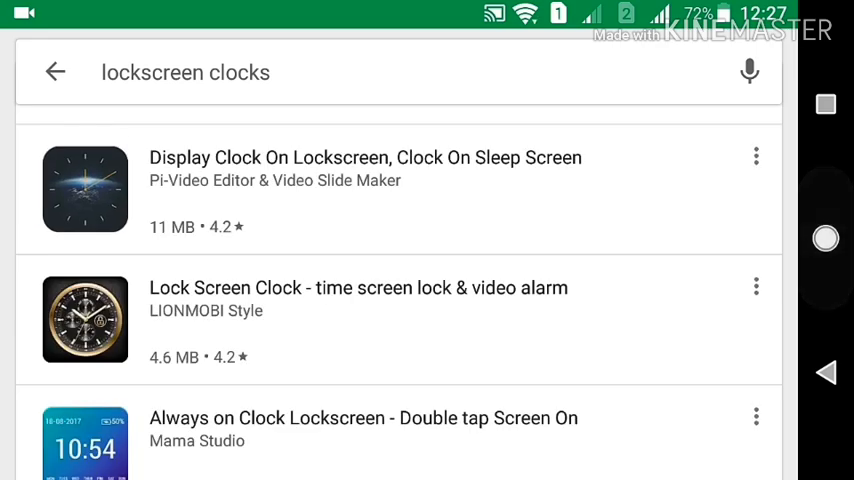